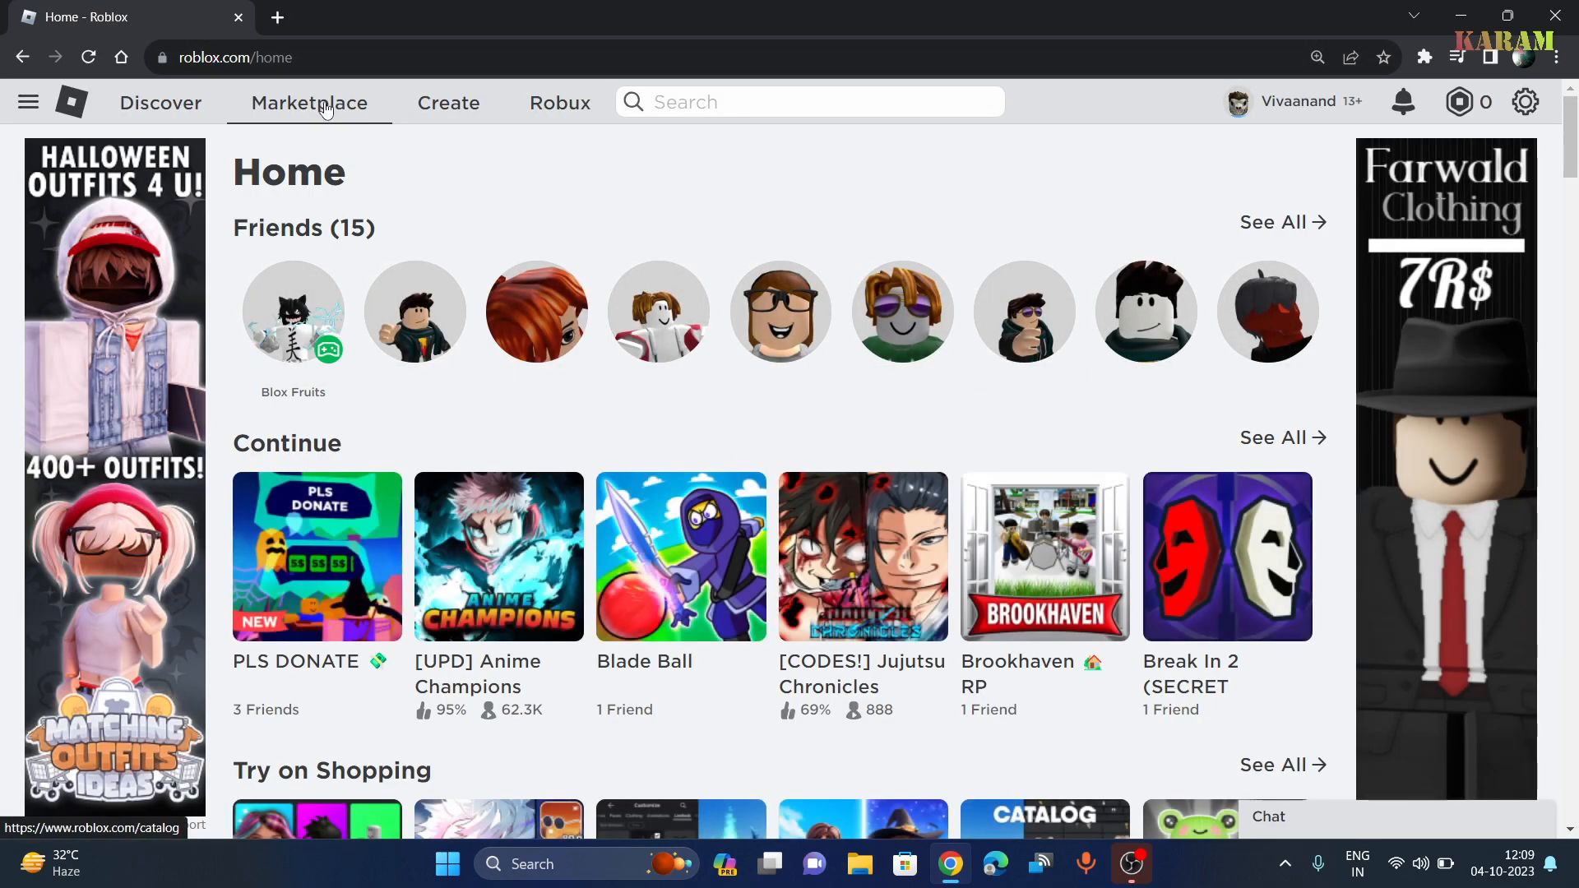
# - Go to the Marketplace catalog showing All Items
pyautogui.click(309, 102)
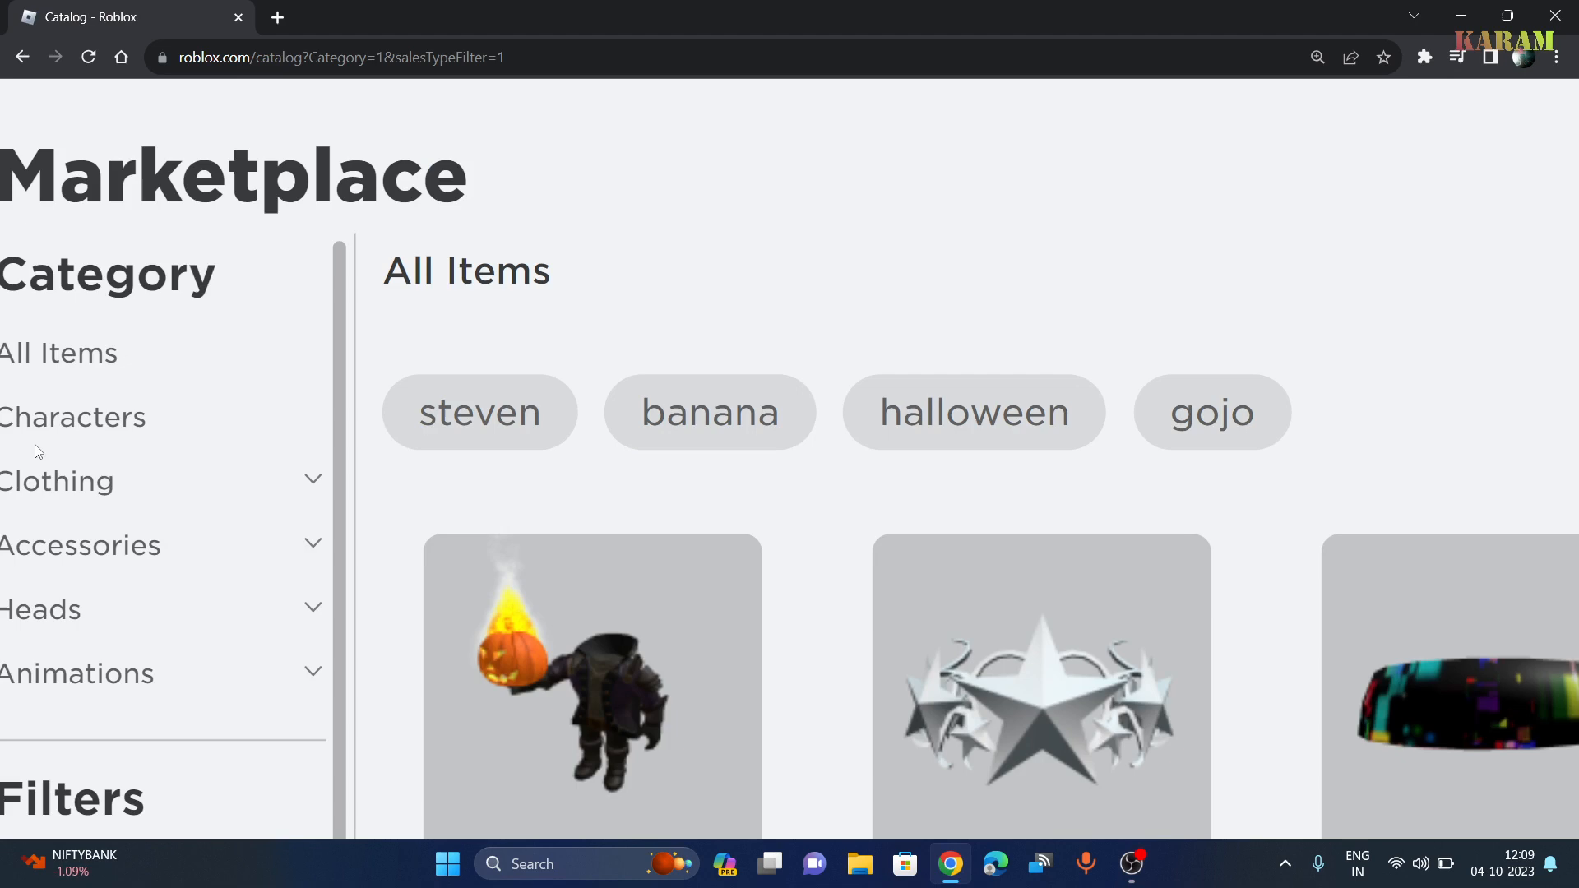
# - Filter to Characters, scroll to the free Dynamic Kemono Shiba Bundle and open its page
pyautogui.click(72, 416)
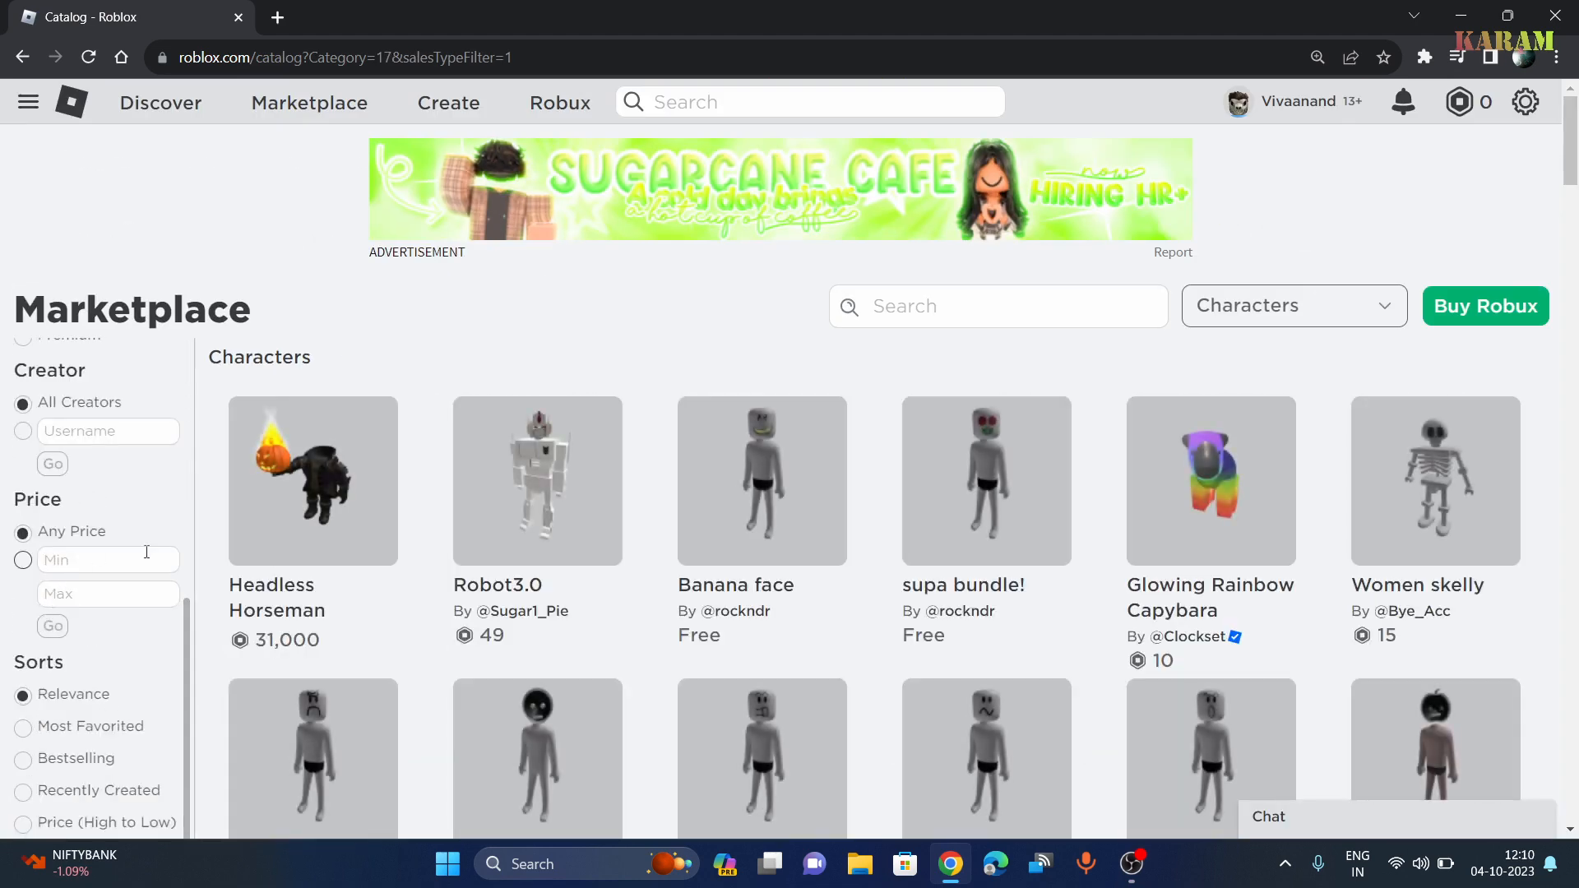
pyautogui.scroll(-3)
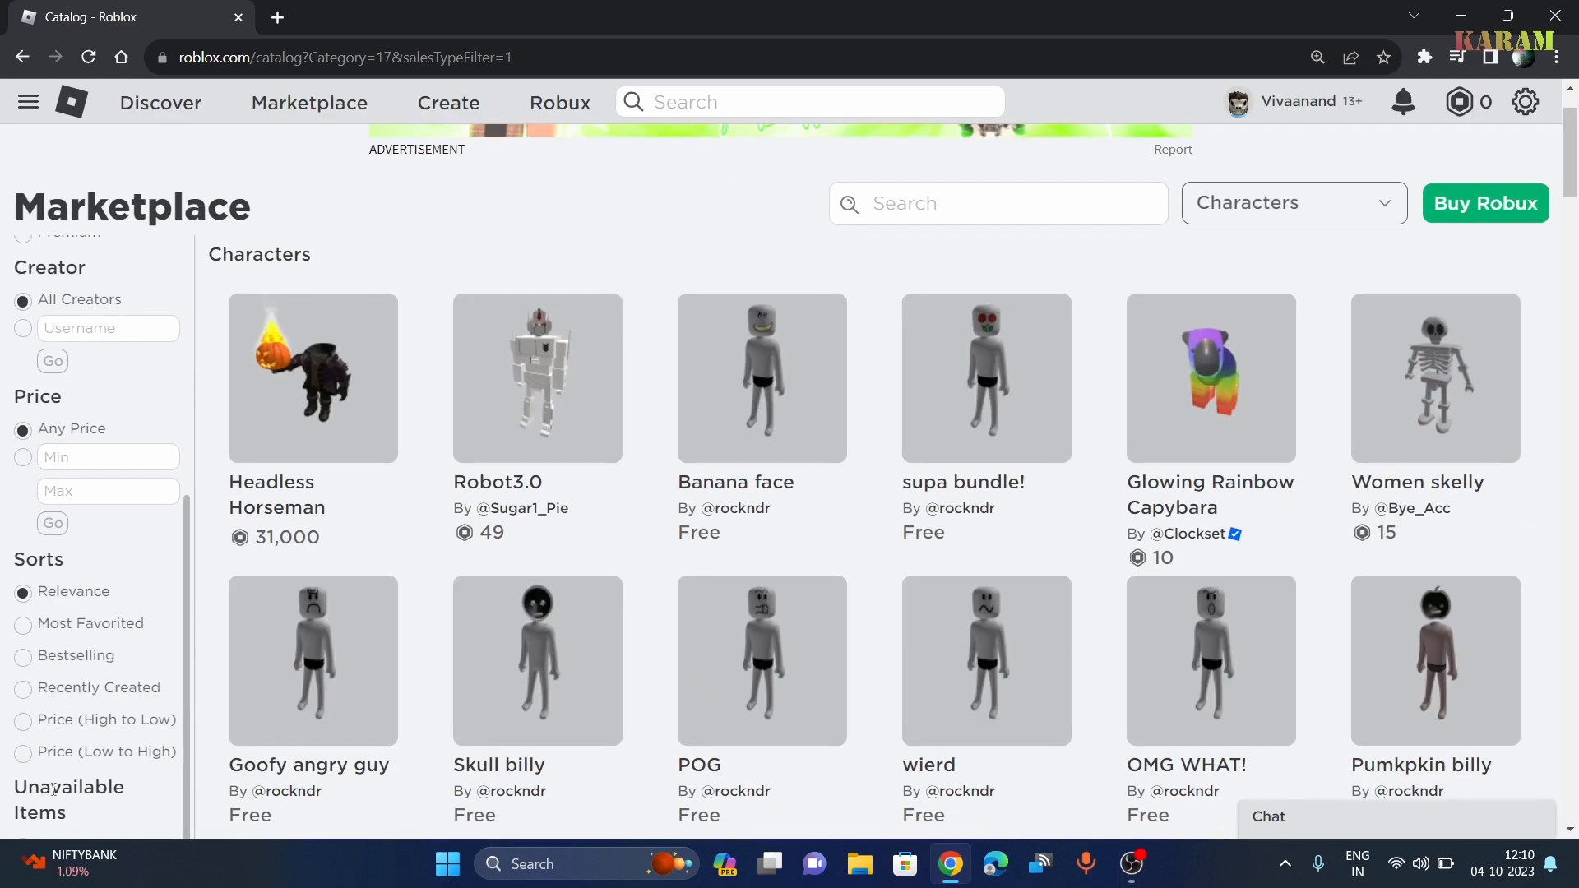
pyautogui.scroll(-3)
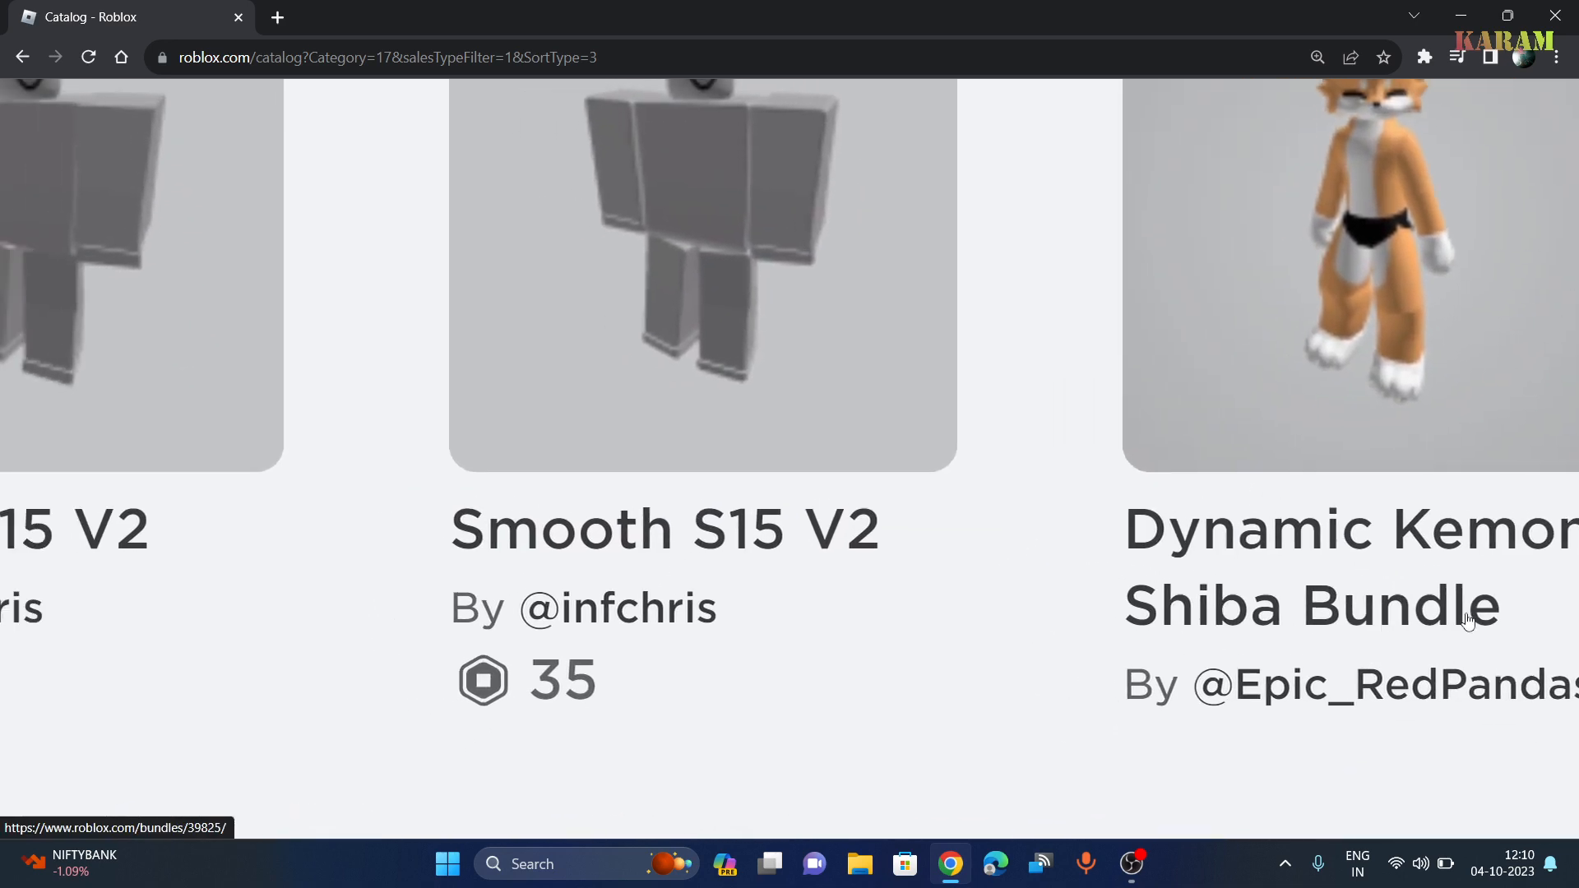
pyautogui.scroll(-3)
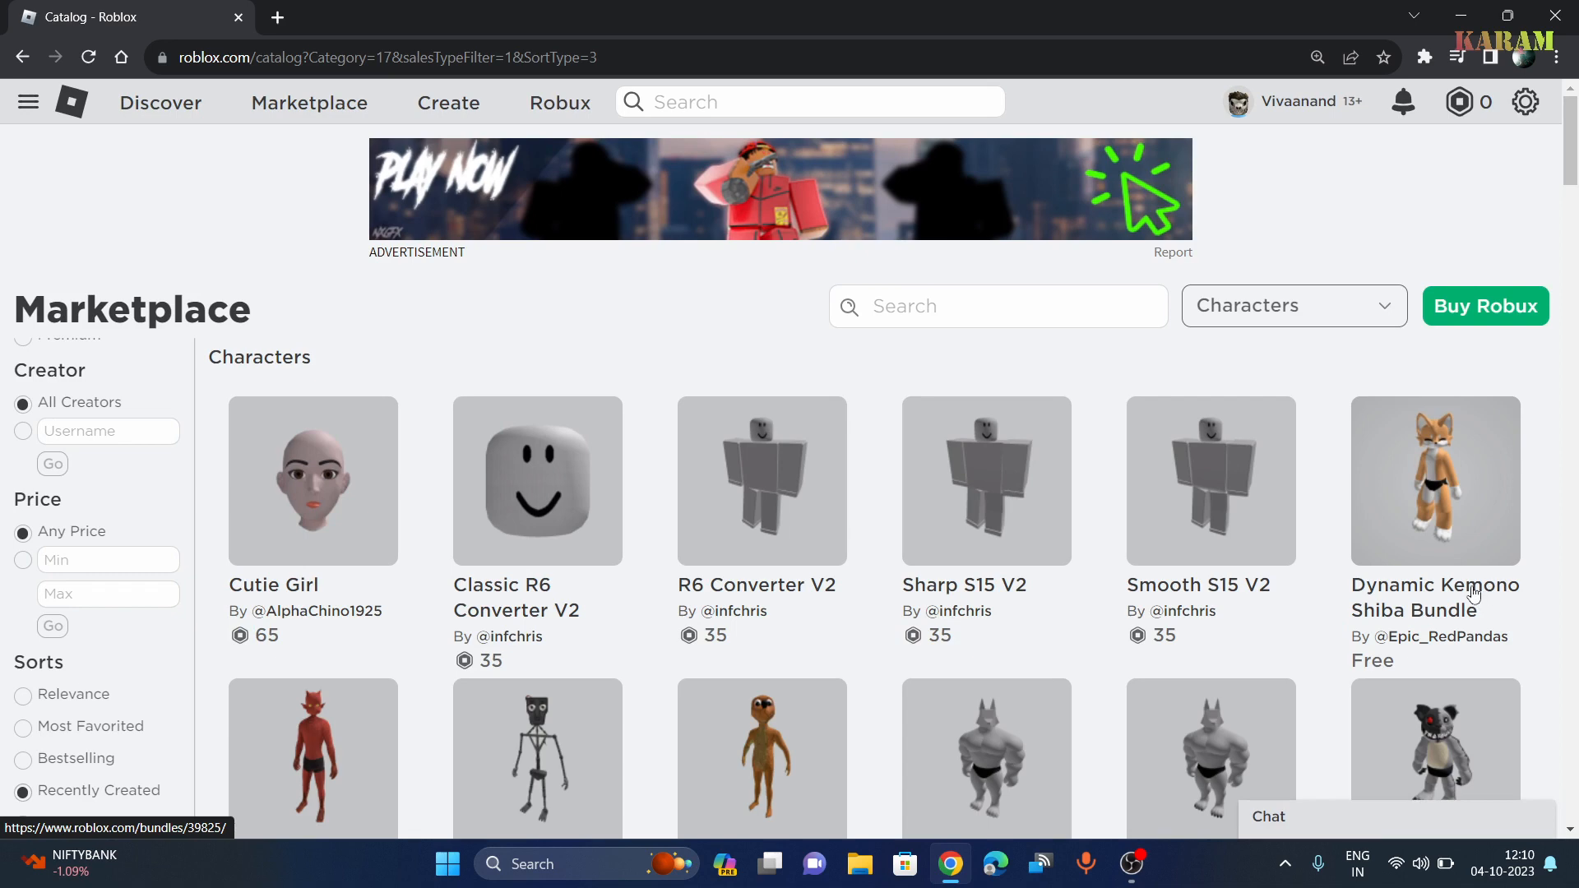
pyautogui.click(1435, 482)
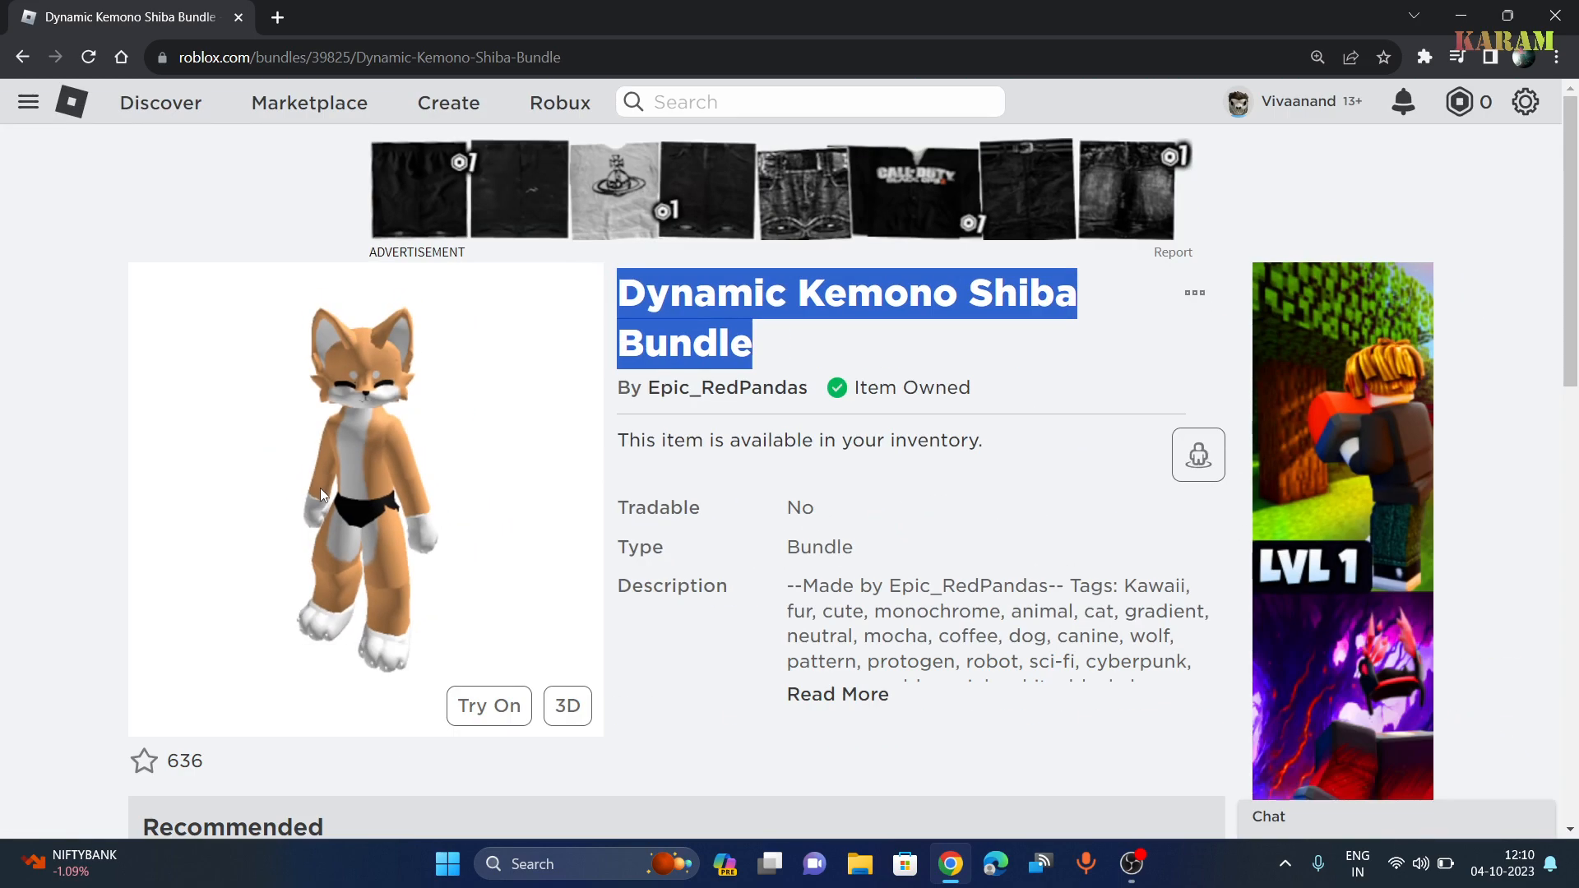
# - Copy the bundle's title and go to the Avatar Editor to equip it
pyautogui.press('ctrl+plus')
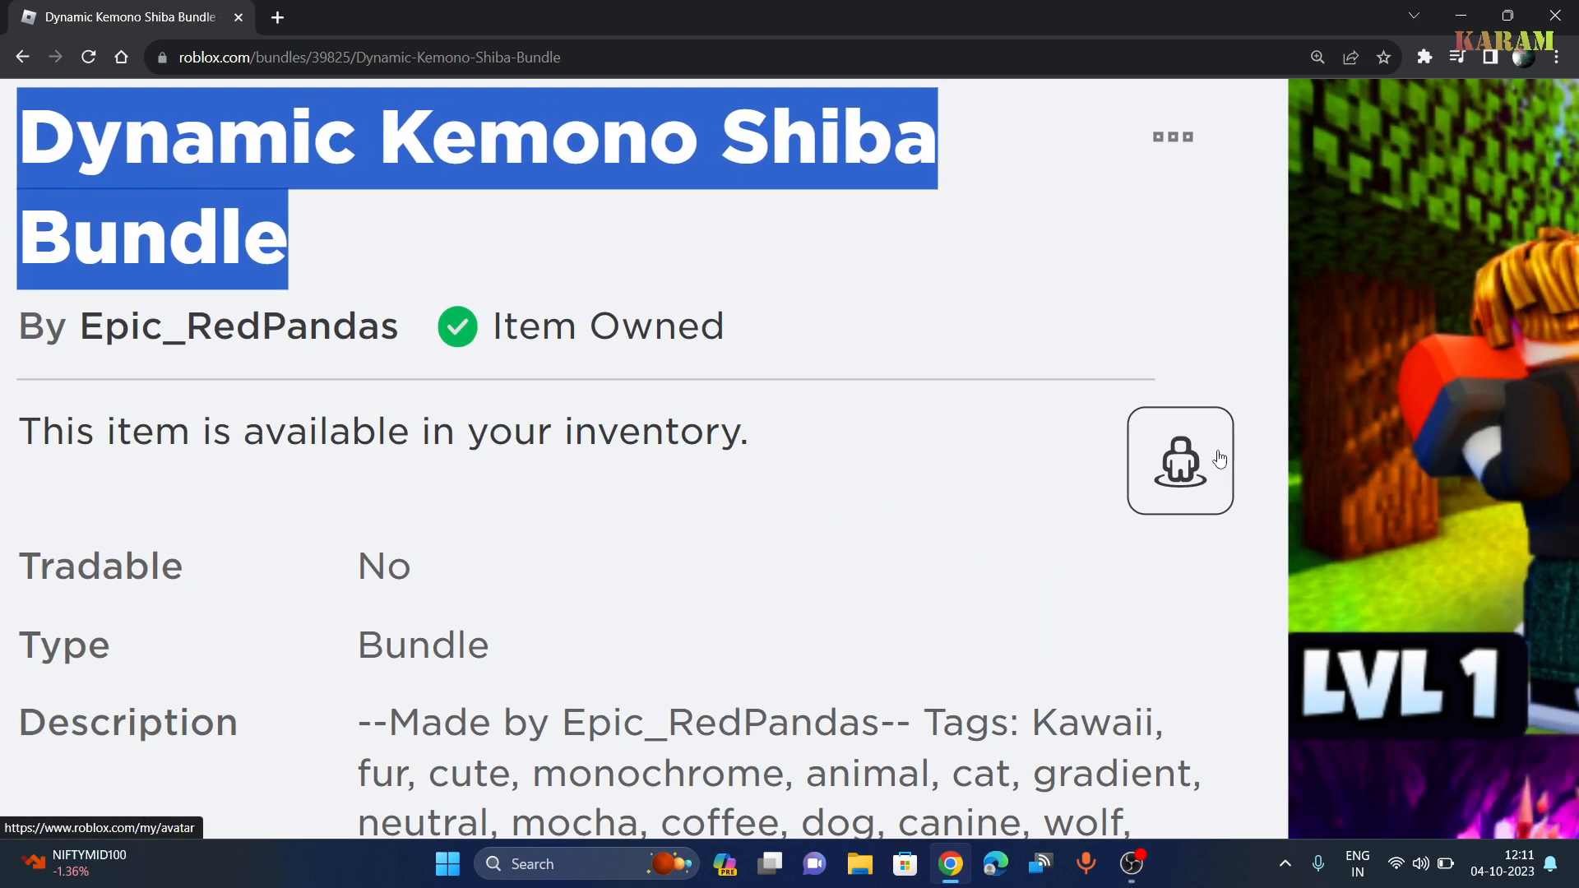
pyautogui.click(1179, 461)
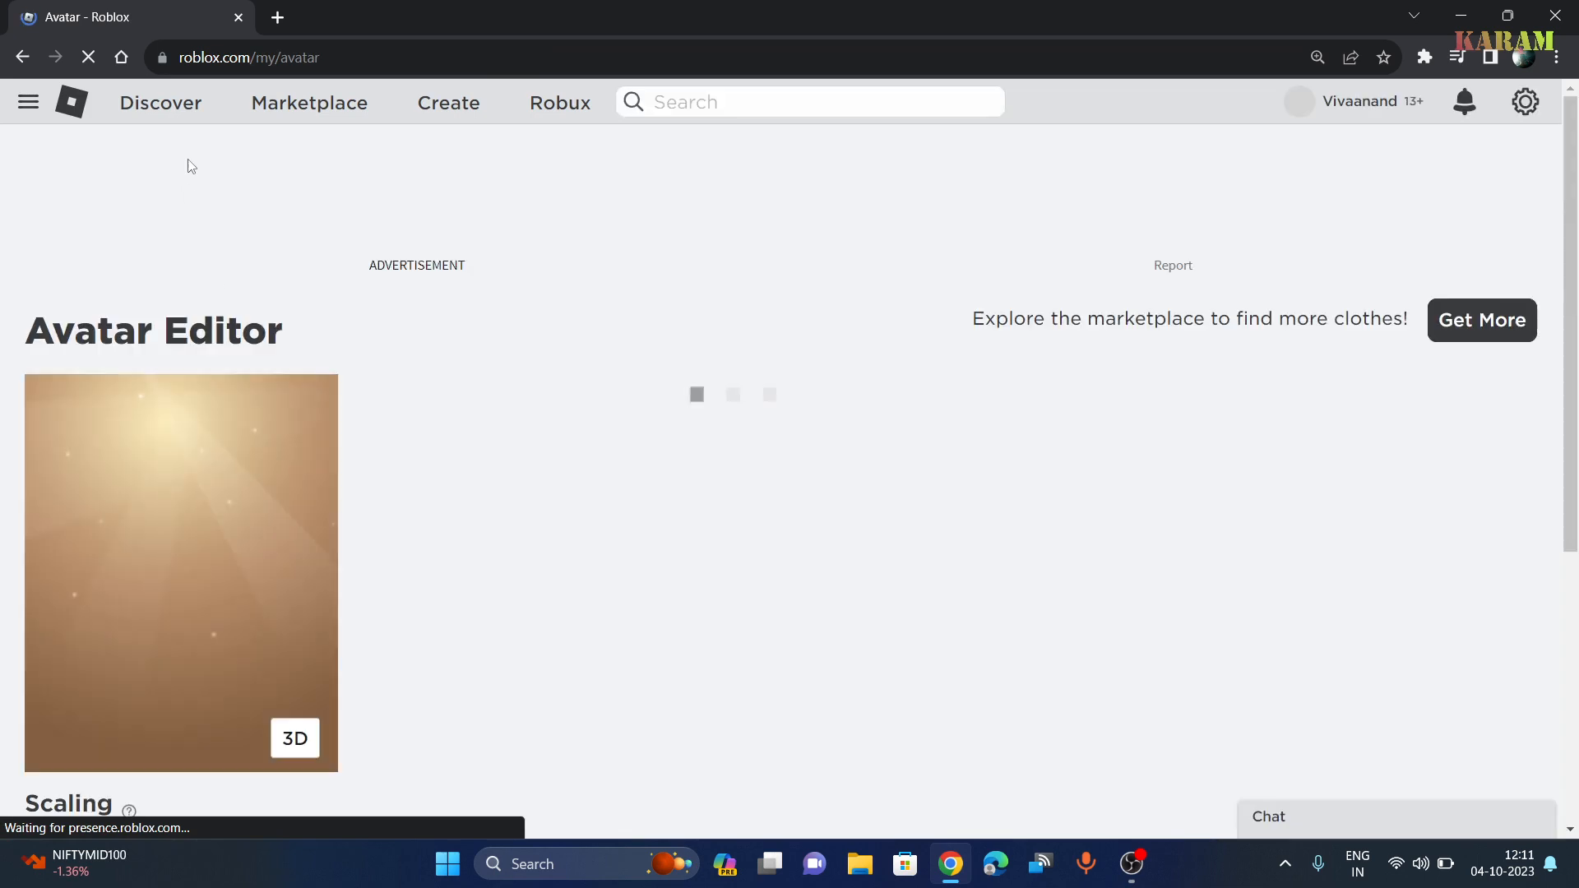